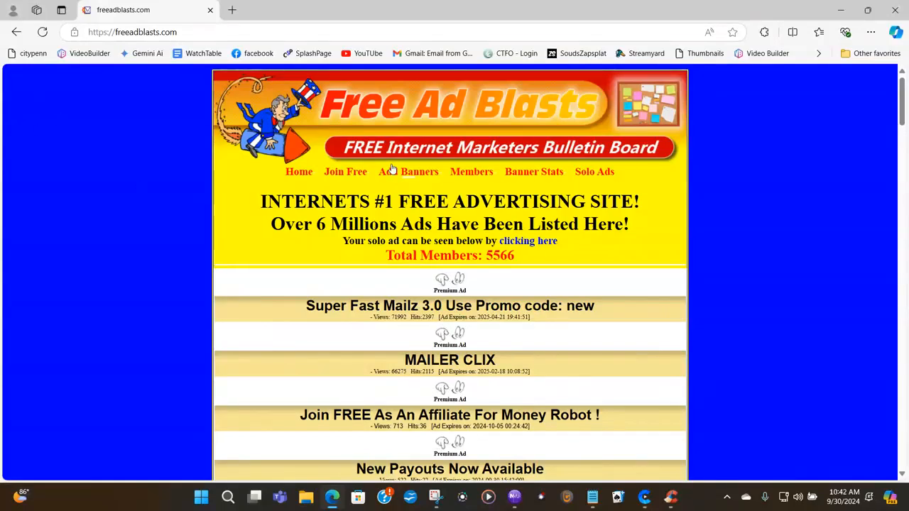
{"action": "mouse_move", "coordinate": [346, 175]}
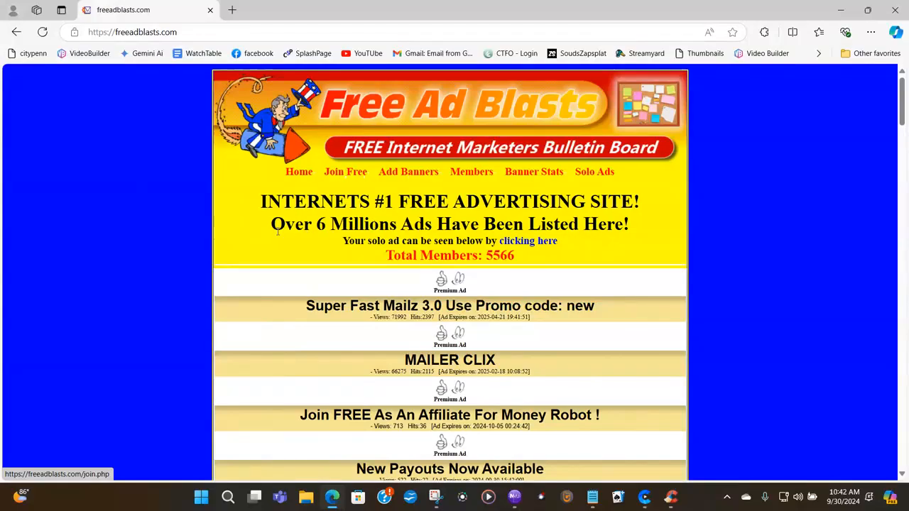
Step: Scroll the homepage, go to 'Join Free' and review the Create your Account form
{"action": "scroll", "scroll_direction": "down", "scroll_amount": 3}
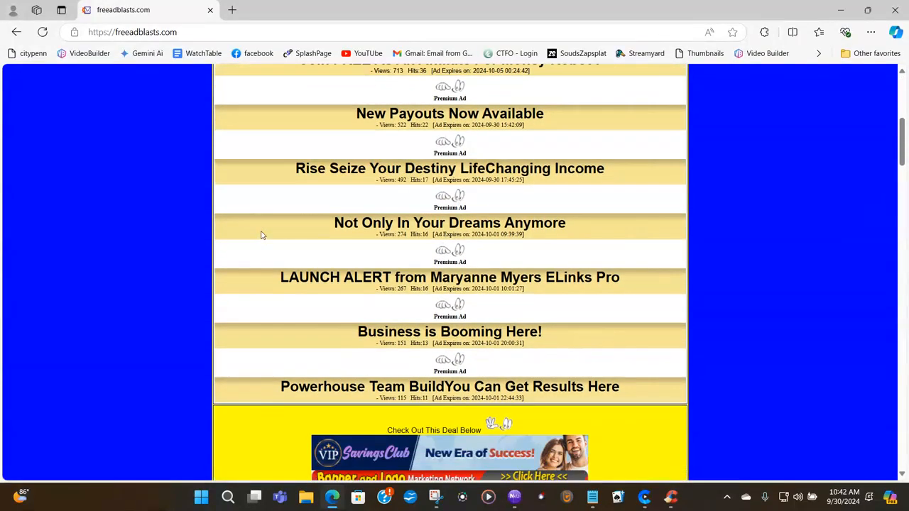
{"action": "scroll", "scroll_direction": "down", "scroll_amount": 3}
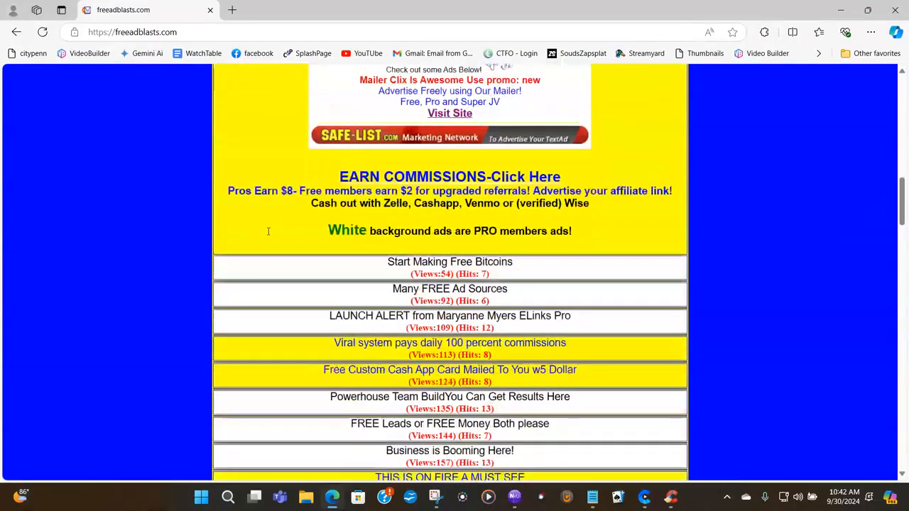
{"action": "scroll", "scroll_direction": "down", "scroll_amount": 3}
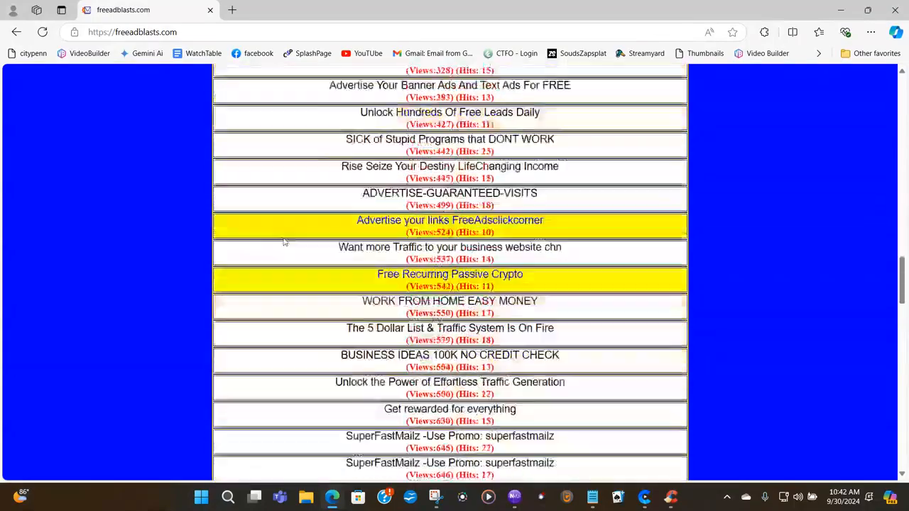
{"action": "scroll", "scroll_direction": "down", "scroll_amount": 3}
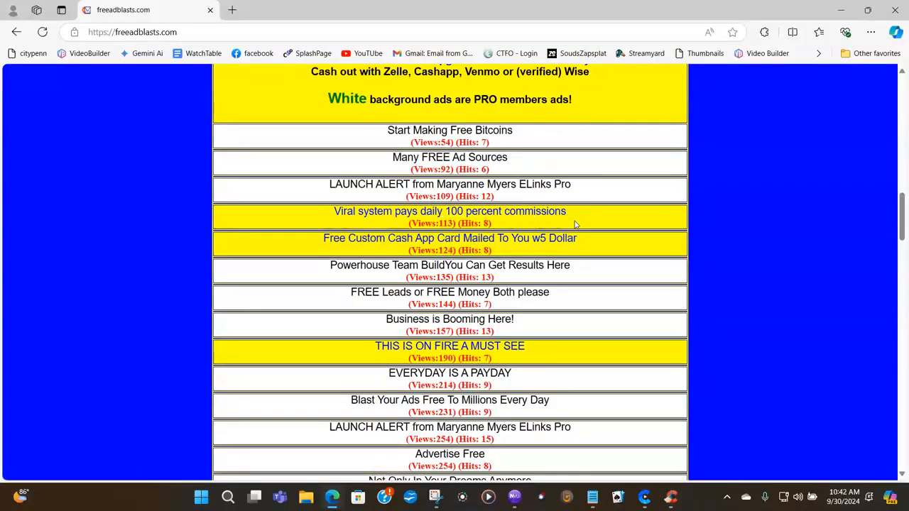
{"action": "scroll", "scroll_direction": "down", "scroll_amount": 3}
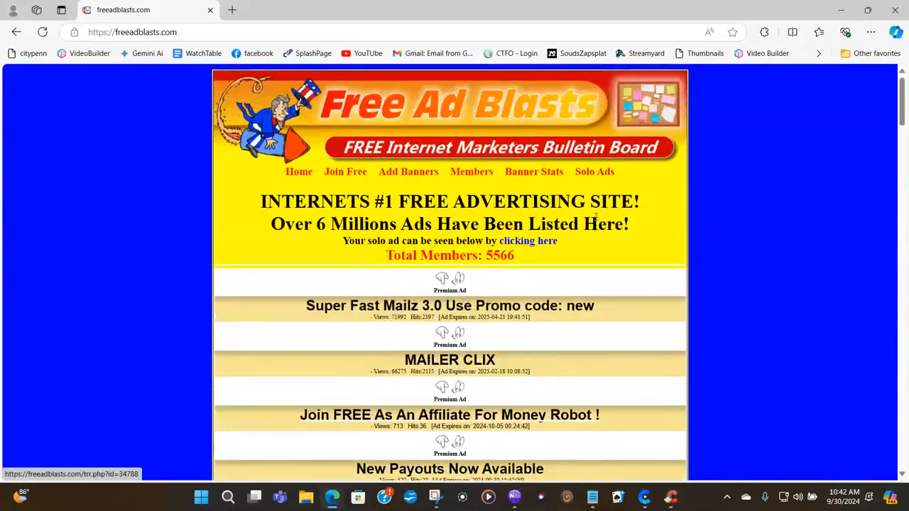
{"action": "mouse_move", "coordinate": [510, 311]}
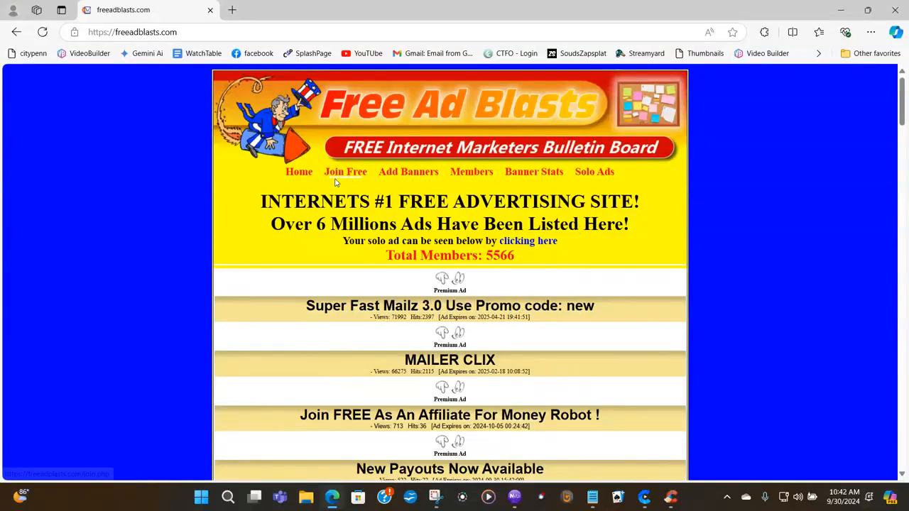
{"action": "mouse_move", "coordinate": [346, 172]}
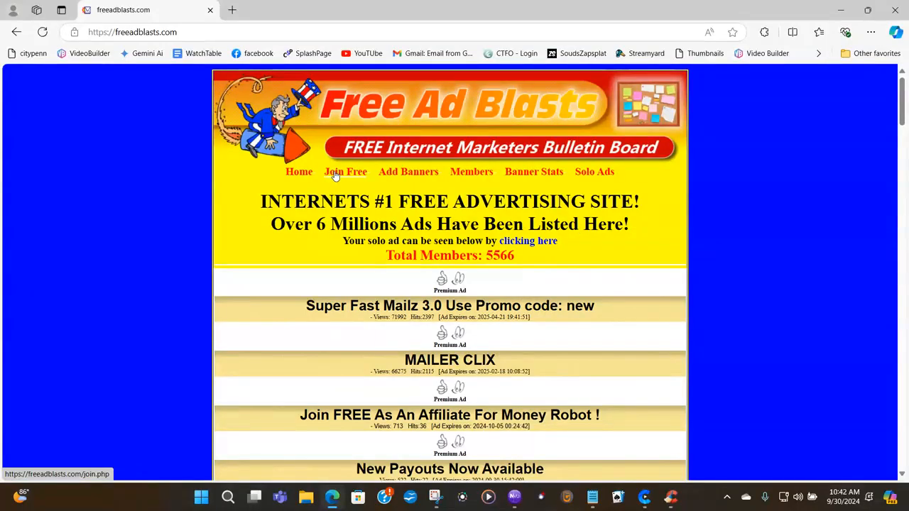
{"action": "left_click", "coordinate": [345, 172]}
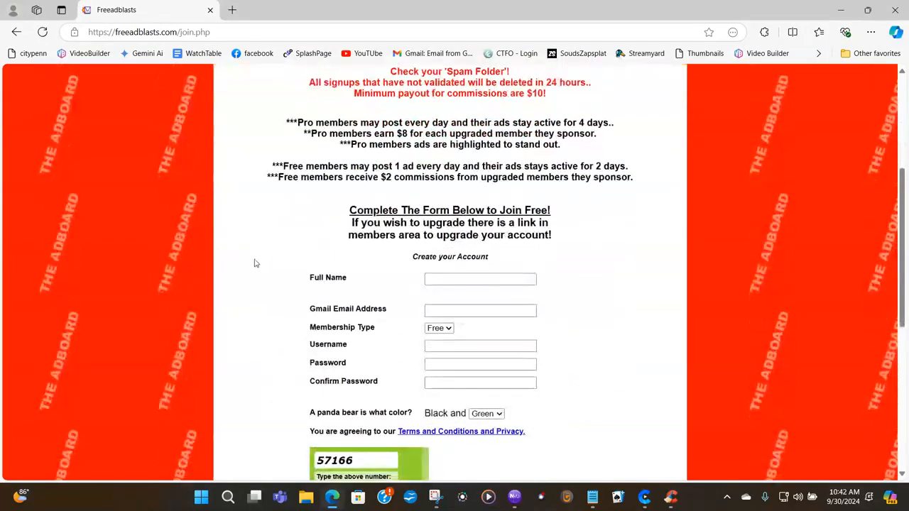
{"action": "scroll", "scroll_direction": "down", "scroll_amount": 3}
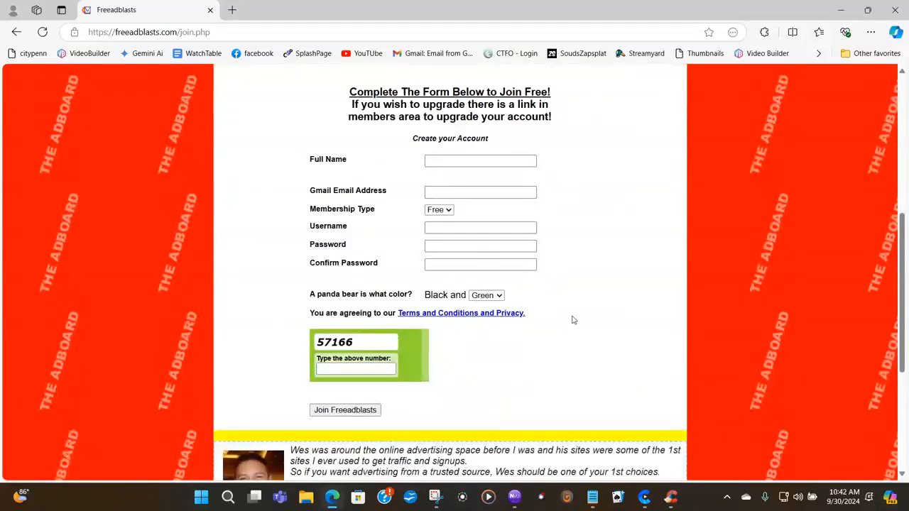
{"action": "mouse_move", "coordinate": [602, 351]}
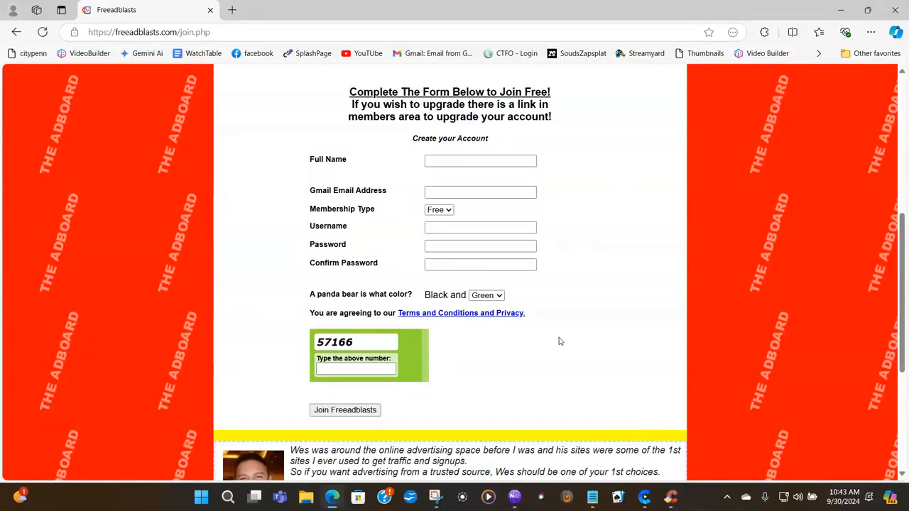
{"action": "mouse_move", "coordinate": [590, 340]}
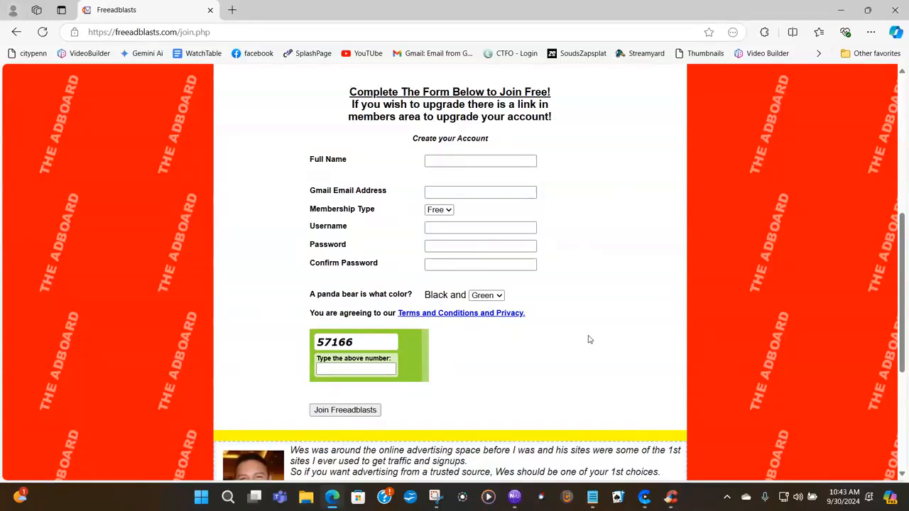
{"action": "mouse_move", "coordinate": [594, 334]}
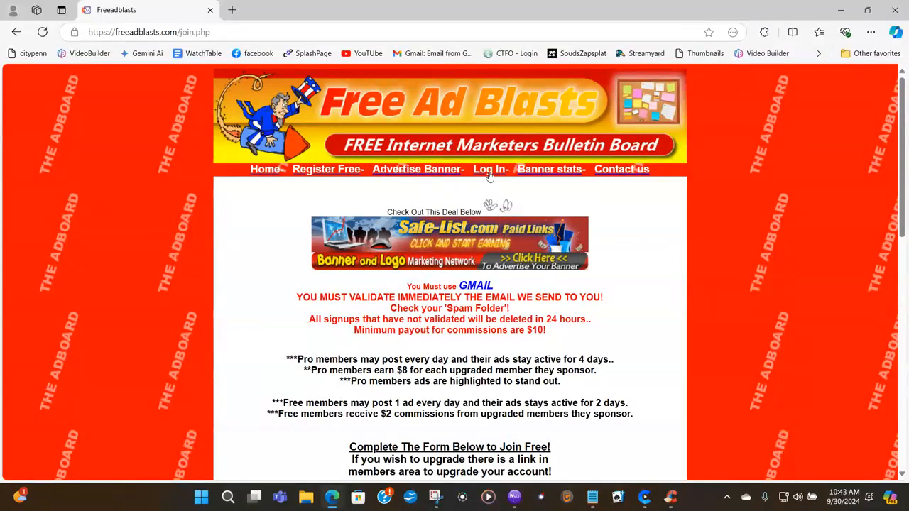
Step: Log in via the top menu and scroll through the Members Account Center page
{"action": "left_click", "coordinate": [489, 169]}
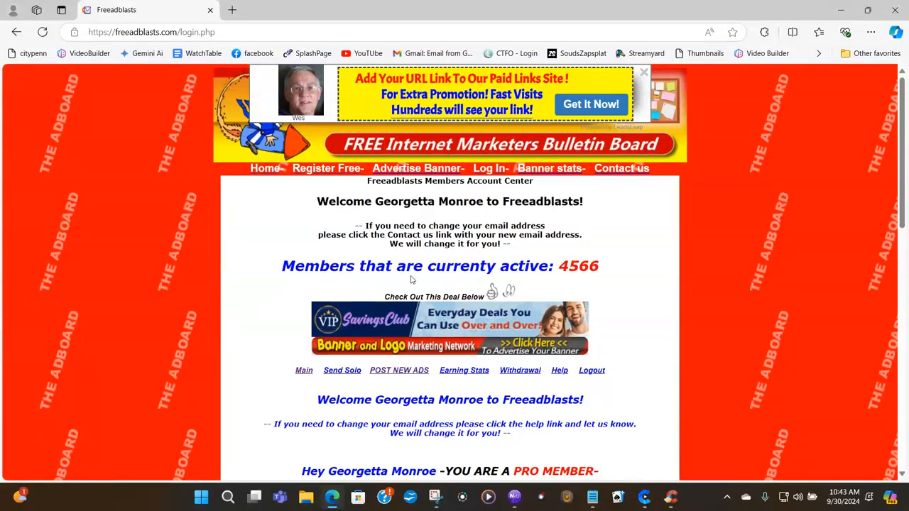
{"action": "scroll", "scroll_direction": "down", "scroll_amount": 3}
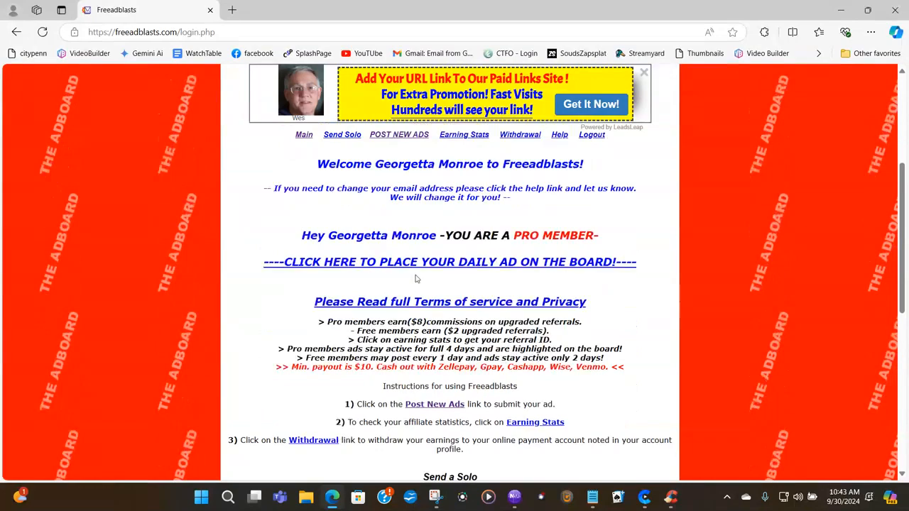
{"action": "scroll", "scroll_direction": "down", "scroll_amount": 3}
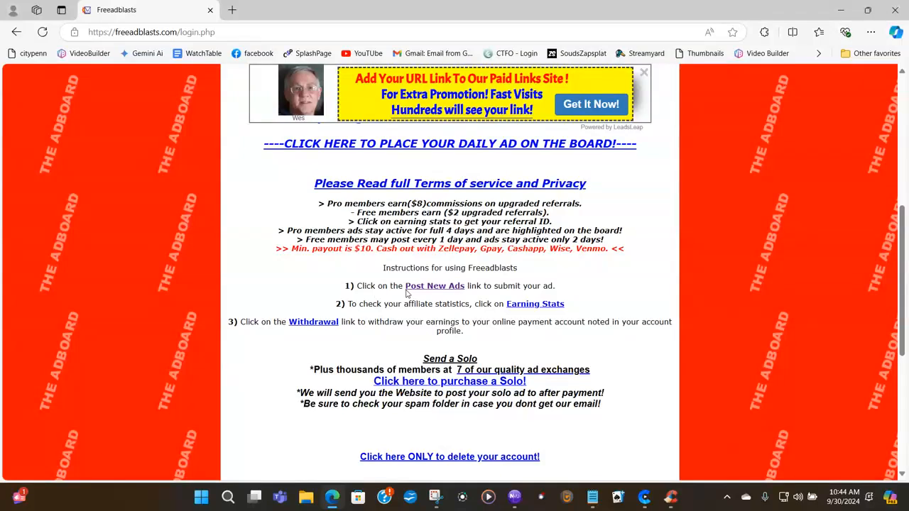
{"action": "mouse_move", "coordinate": [458, 299]}
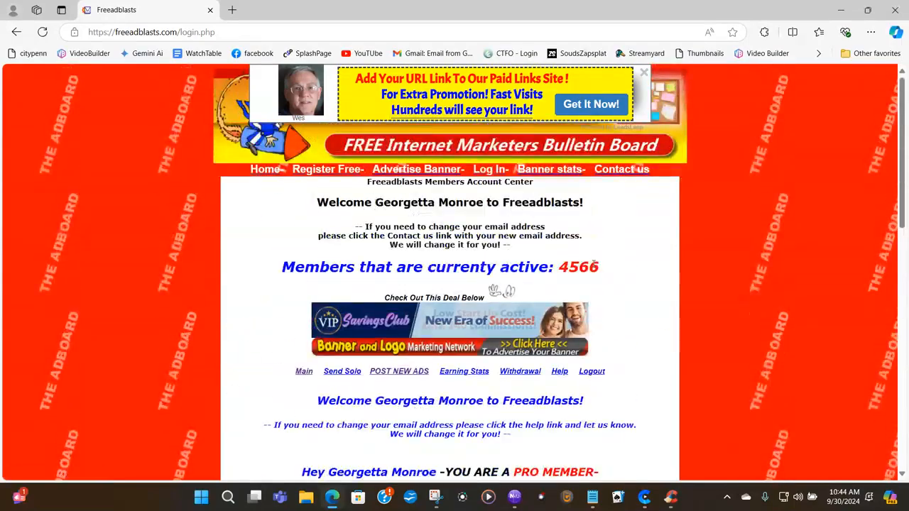
{"action": "scroll", "scroll_direction": "down", "scroll_amount": 3}
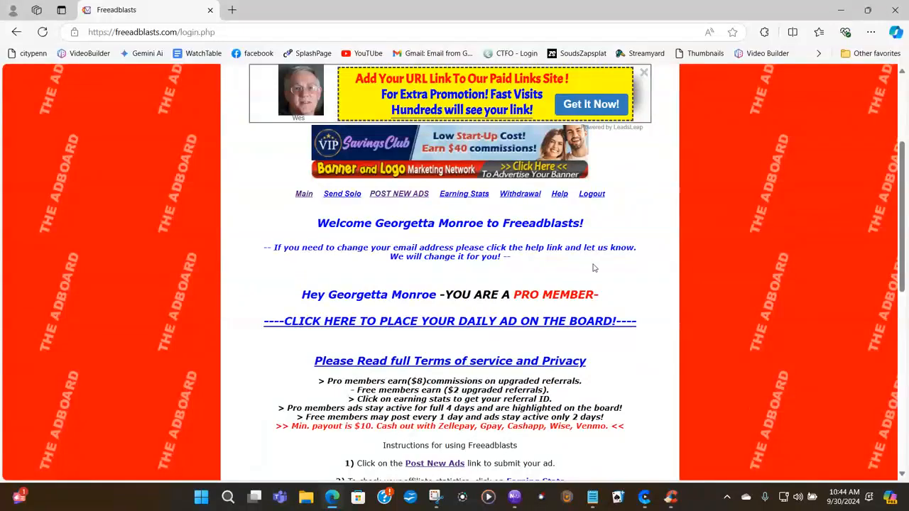
{"action": "scroll", "scroll_direction": "down", "scroll_amount": 3}
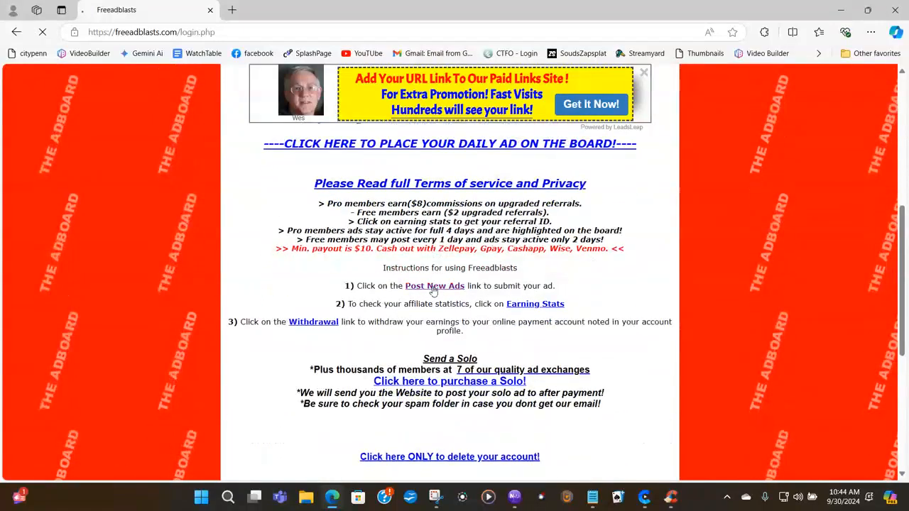
Step: Follow 'Post New Ads' and scroll through the ad board's premium and member ads
{"action": "left_click", "coordinate": [435, 286]}
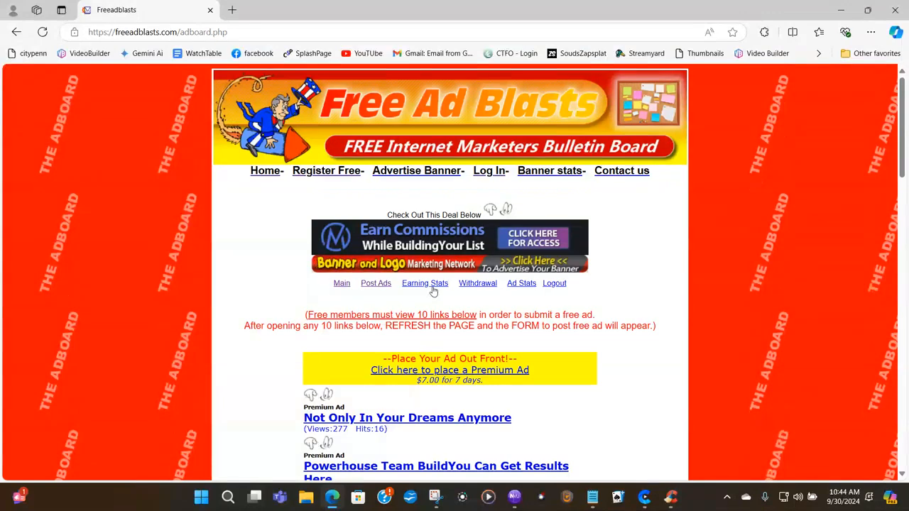
{"action": "scroll", "scroll_direction": "down", "scroll_amount": 3}
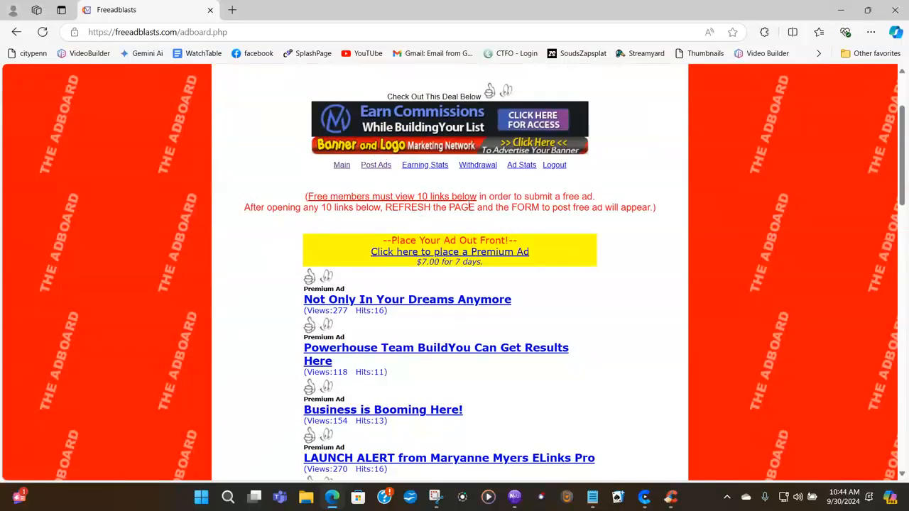
{"action": "scroll", "scroll_direction": "down", "scroll_amount": 3}
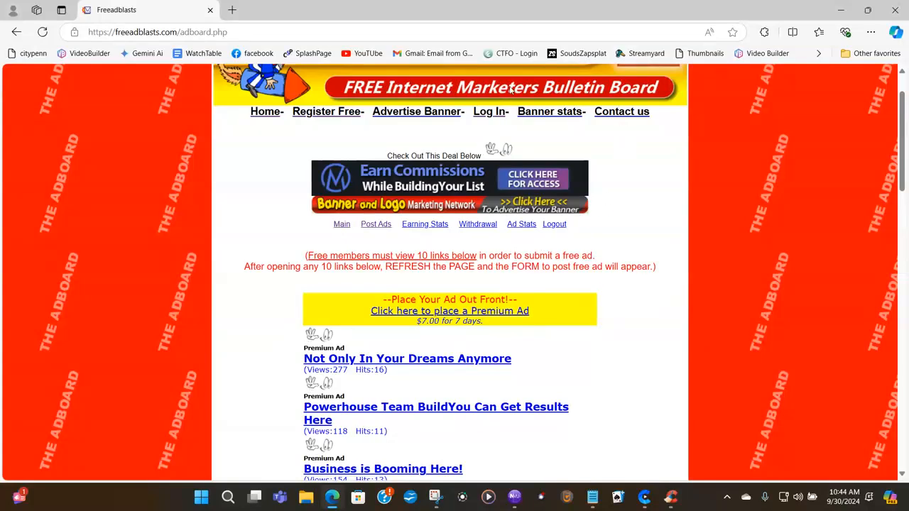
{"action": "mouse_move", "coordinate": [595, 207]}
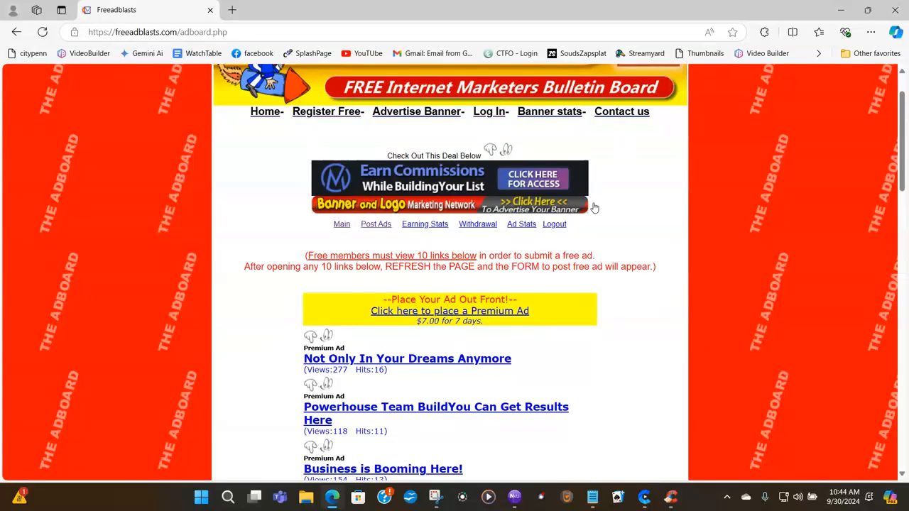
{"action": "mouse_move", "coordinate": [541, 348]}
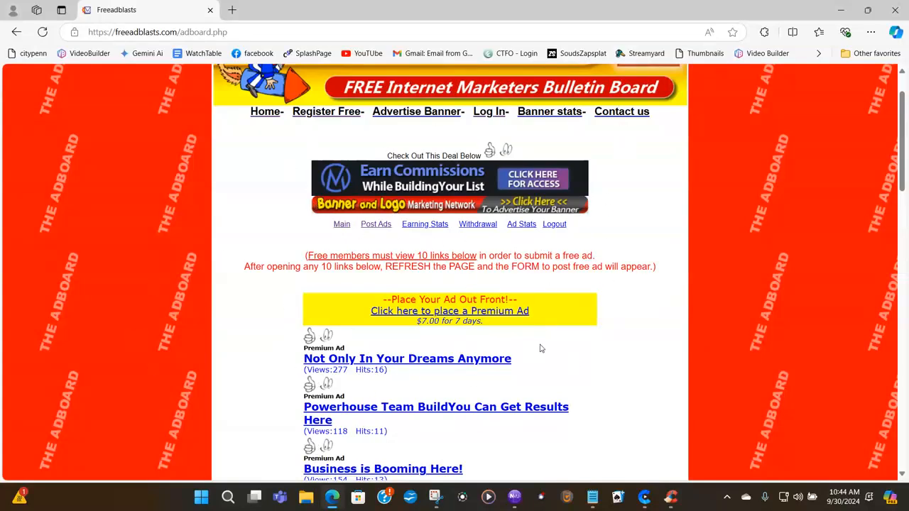
{"action": "mouse_move", "coordinate": [616, 355]}
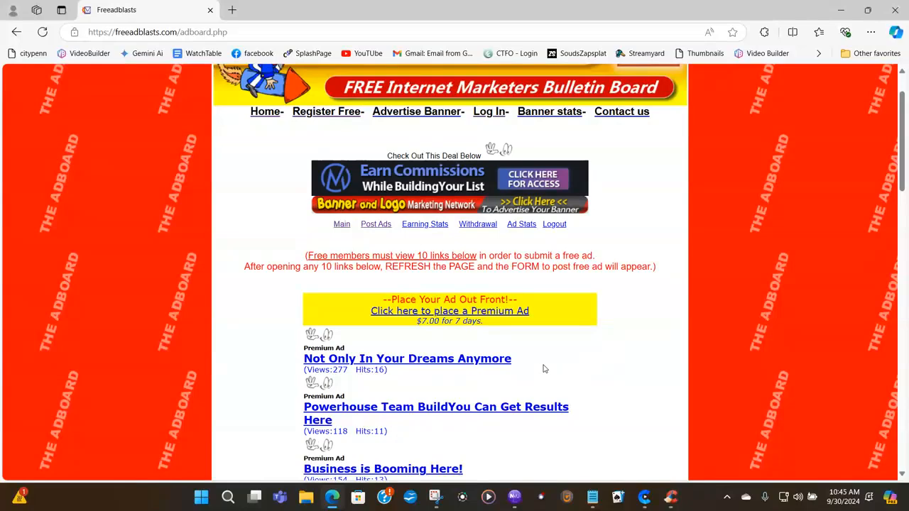
{"action": "mouse_move", "coordinate": [391, 279]}
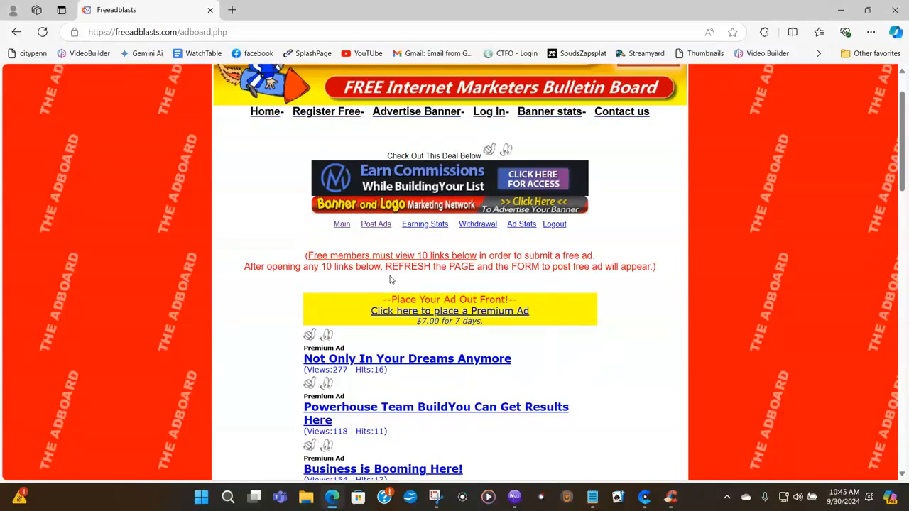
{"action": "scroll", "scroll_direction": "down", "scroll_amount": 3}
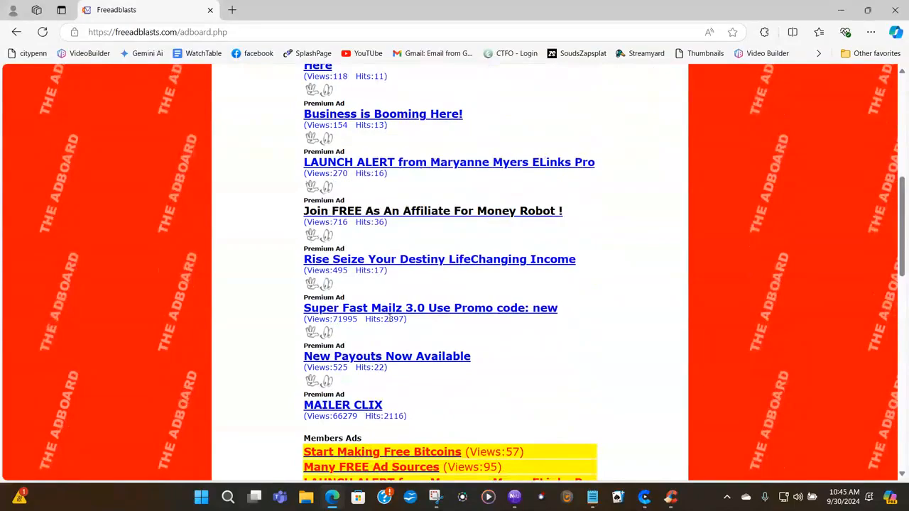
{"action": "scroll", "scroll_direction": "down", "scroll_amount": 3}
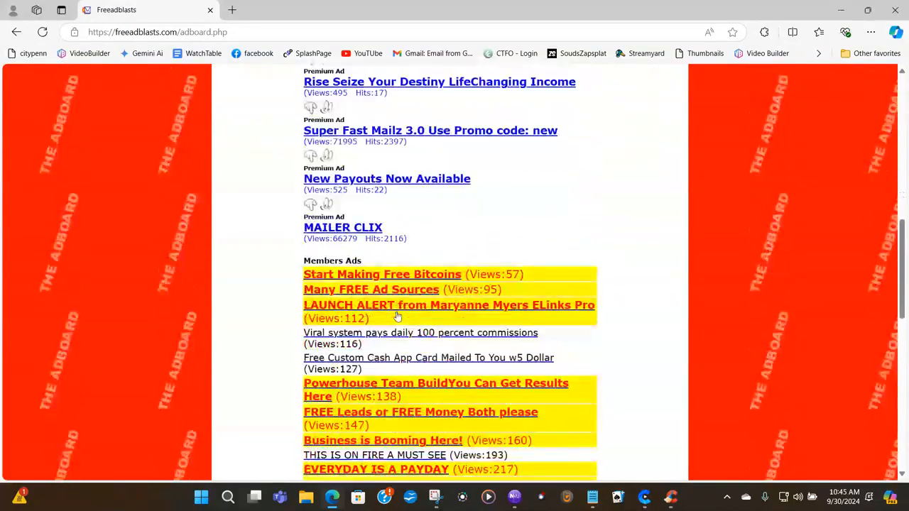
{"action": "scroll", "scroll_direction": "down", "scroll_amount": 3}
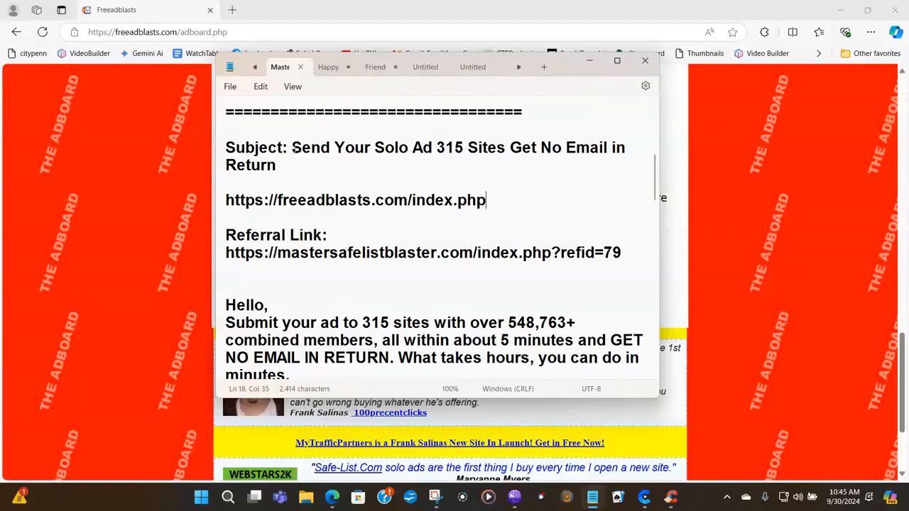
Step: Copy the ad subject line from the Notepad solo ad notes
{"action": "right_click", "coordinate": [426, 156]}
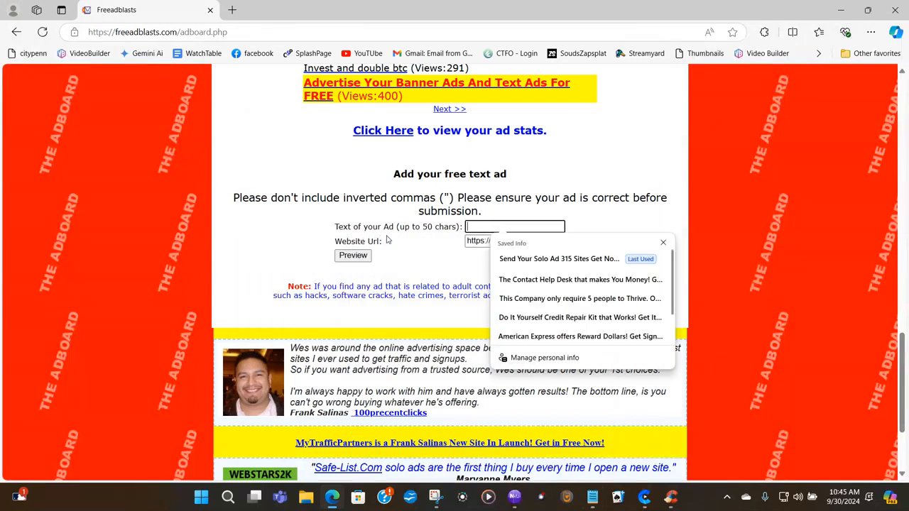
{"action": "mouse_move", "coordinate": [412, 241]}
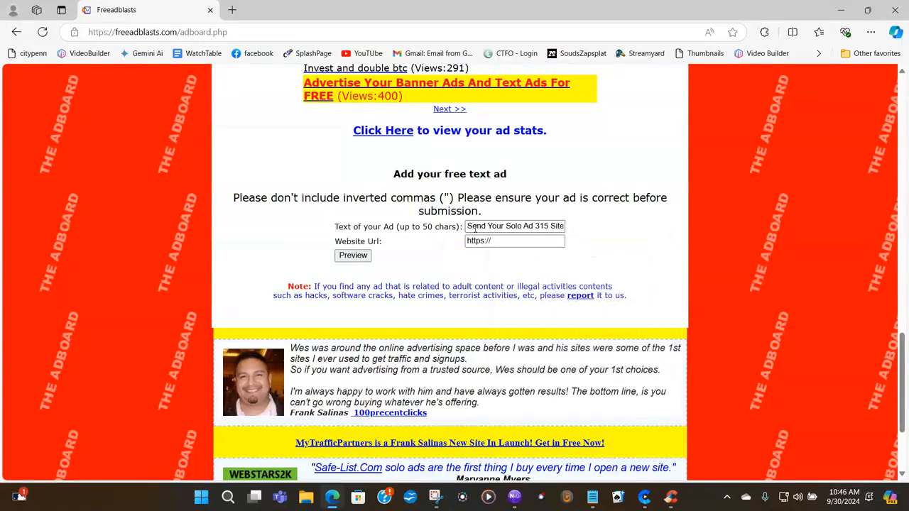
Step: Enter 'Send Your Solo Ad 315 Site…' into the 'Text of your Ad' field
{"action": "left_click", "coordinate": [515, 226]}
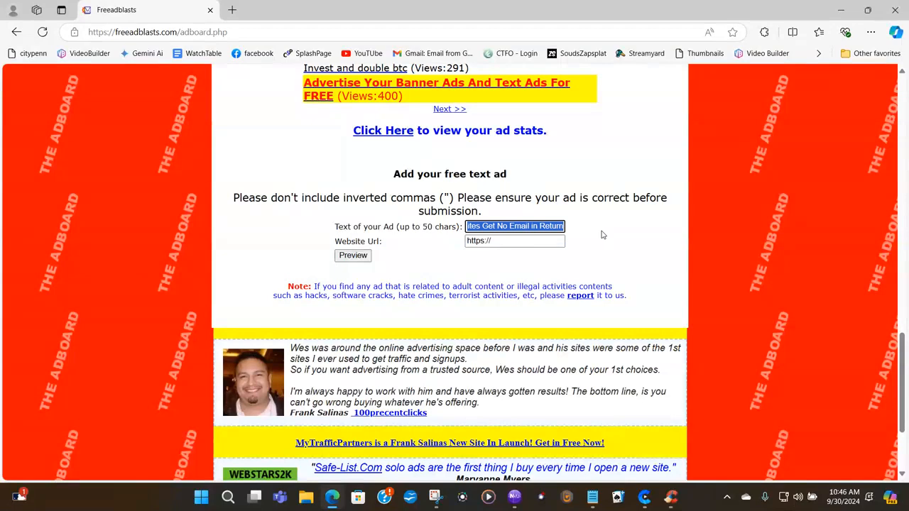
{"action": "type", "text": "Send Your Solo Ad 315 Sites Get No Email in Return"}
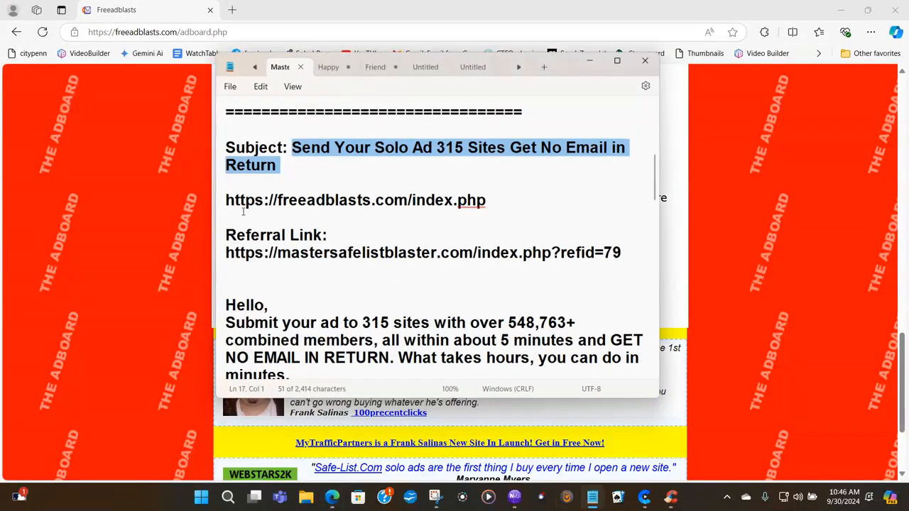
Step: Select and copy the Master Safelist Blaster referral link in Notepad
{"action": "left_click_drag", "start_coordinate": [226, 252], "coordinate": [324, 252]}
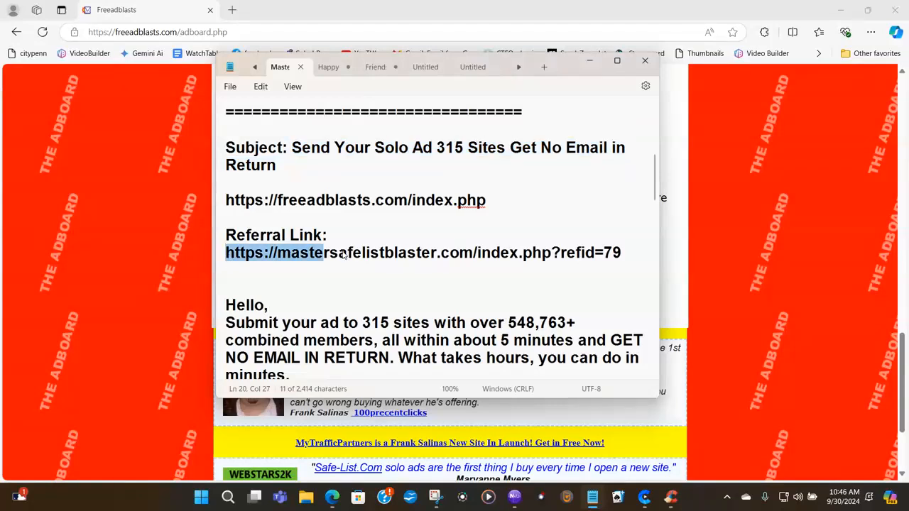
{"action": "left_click_drag", "start_coordinate": [323, 252], "coordinate": [620, 252]}
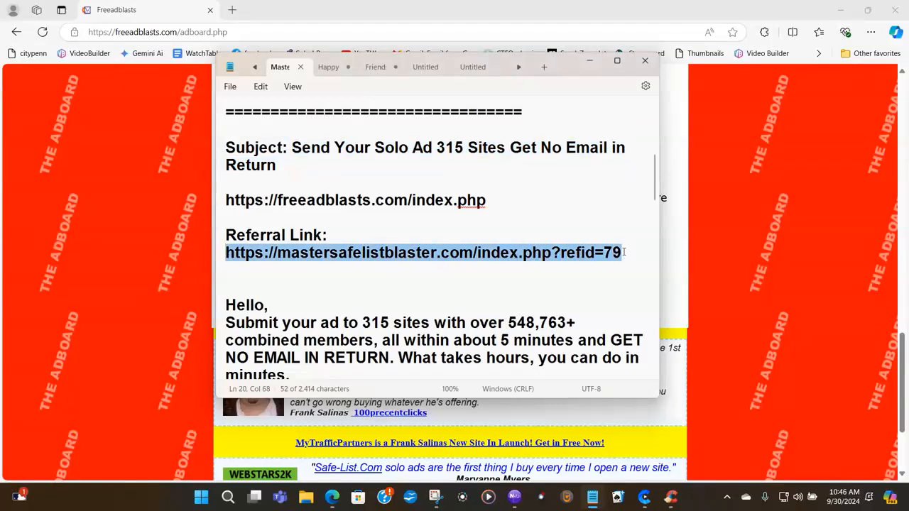
{"action": "right_click", "coordinate": [422, 252]}
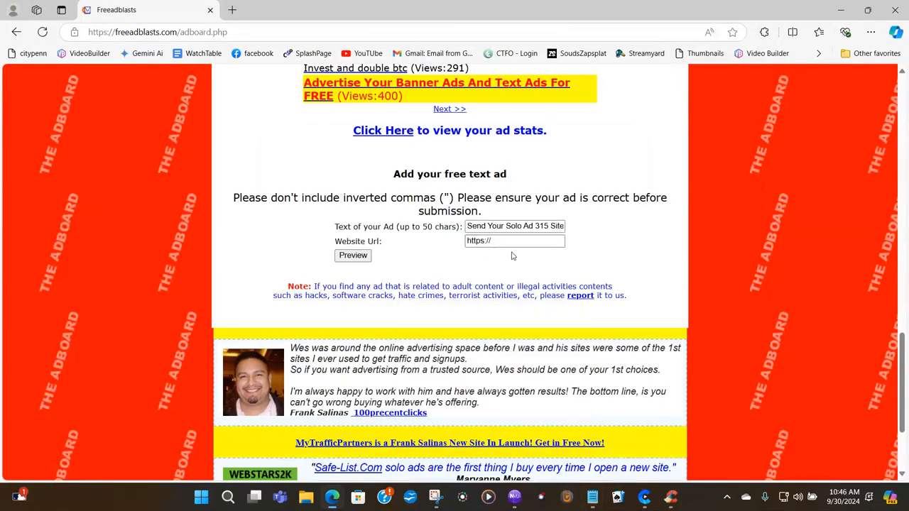
Step: Paste the referral link as the Website Url, verify it, and preview the ad
{"action": "left_click", "coordinate": [515, 241]}
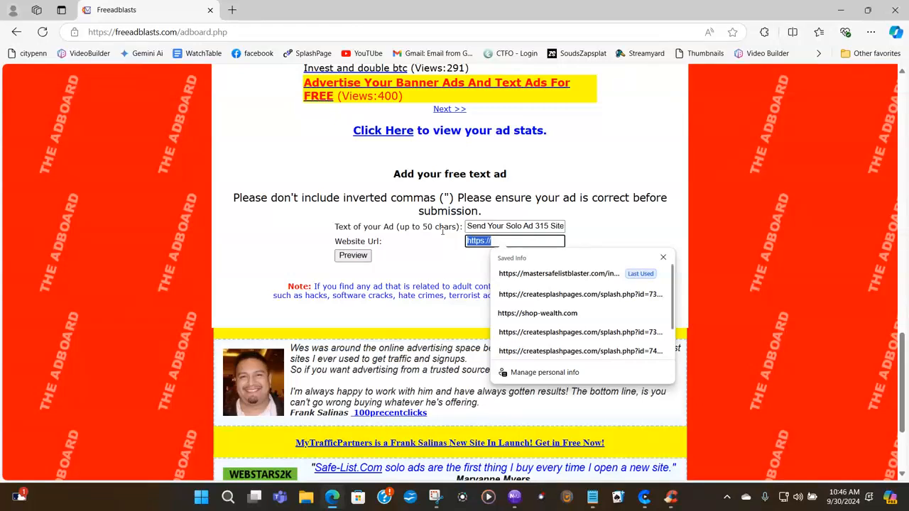
{"action": "left_click", "coordinate": [581, 332]}
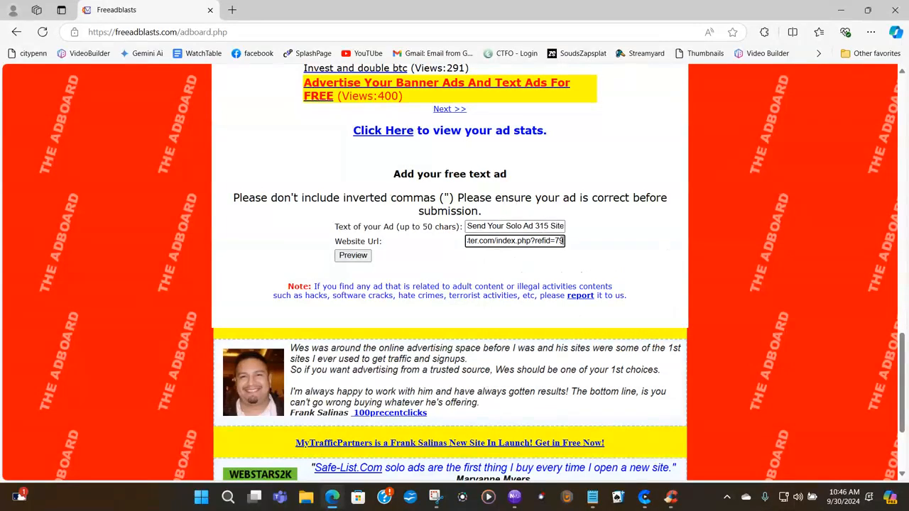
{"action": "triple_click", "coordinate": [514, 240]}
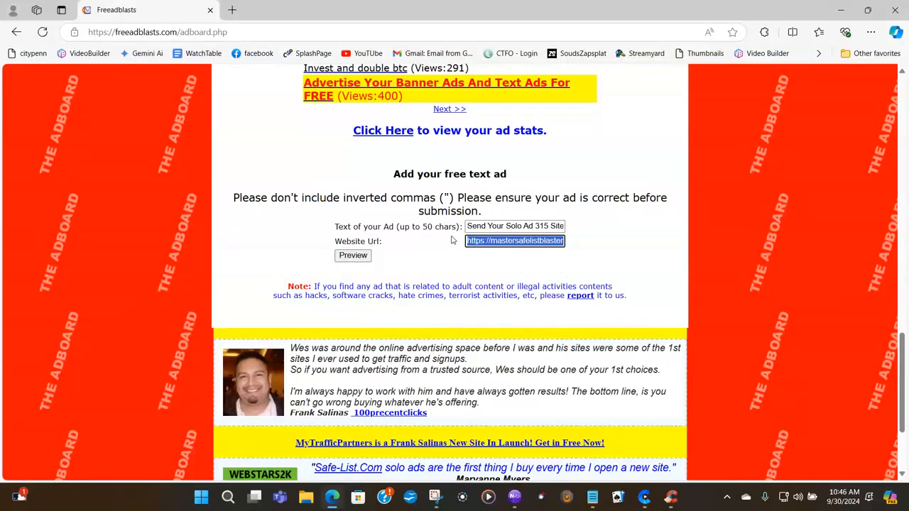
{"action": "mouse_move", "coordinate": [495, 260]}
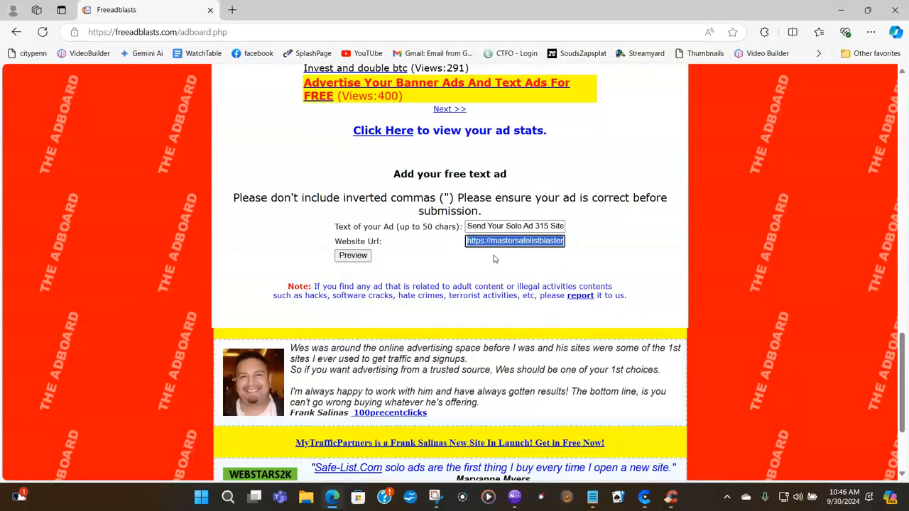
{"action": "left_click", "coordinate": [497, 260]}
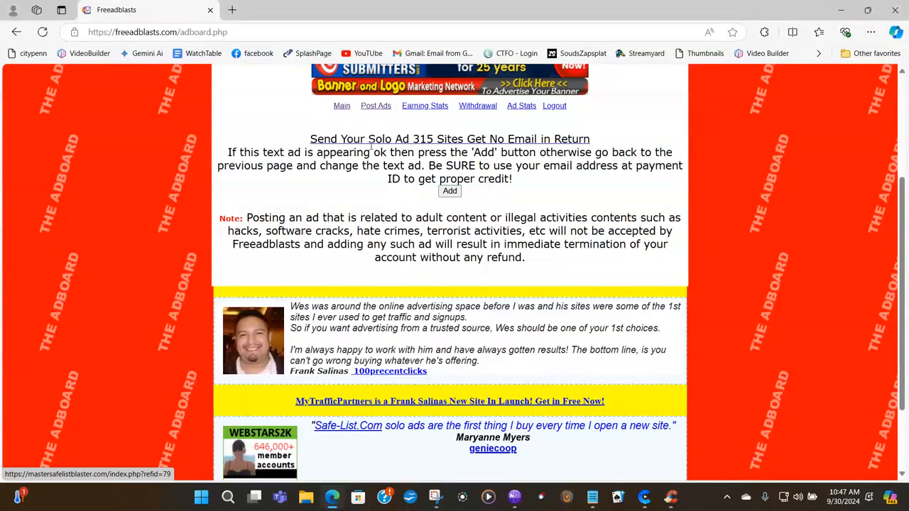
{"action": "mouse_move", "coordinate": [411, 145]}
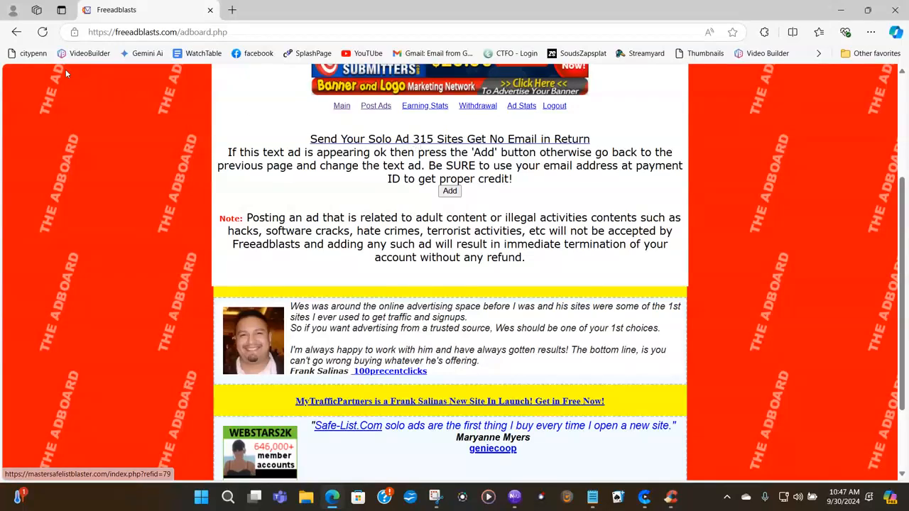
{"action": "mouse_move", "coordinate": [17, 32]}
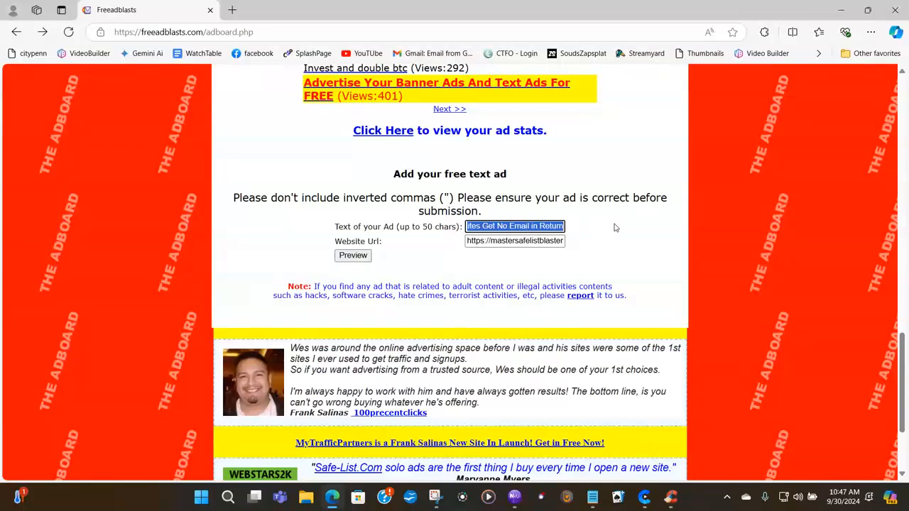
Step: Replace the headline with 'Send Your Solo Ad to 315 Sites No Email in Return'
{"action": "left_click", "coordinate": [483, 226]}
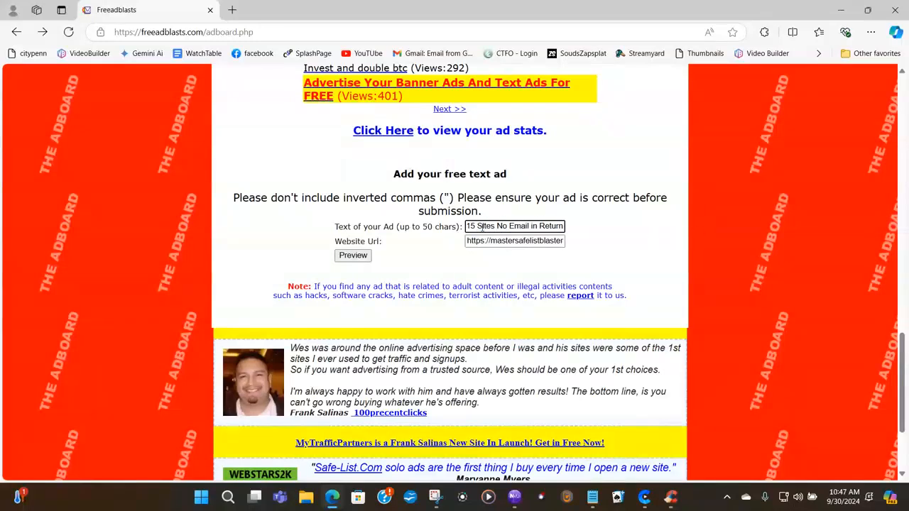
{"action": "type", "text": "Send Your Solo Ad 315 Site"}
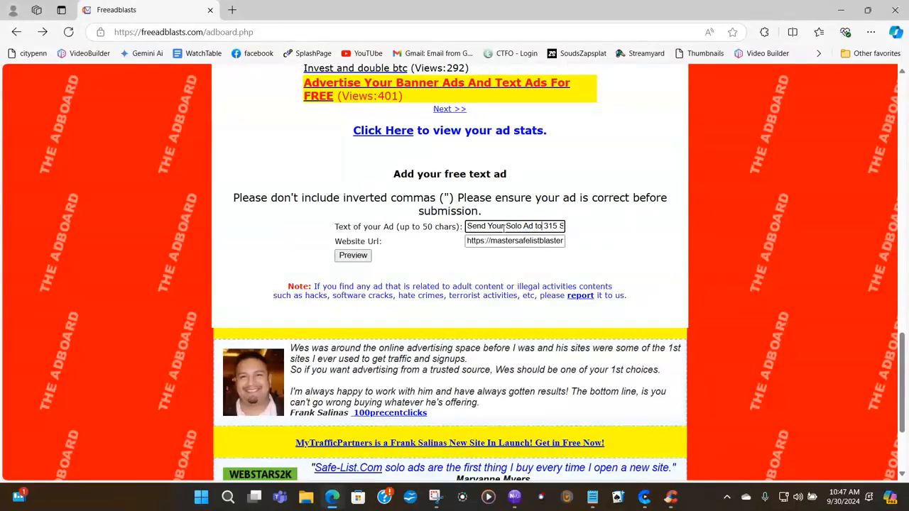
{"action": "type", "text": "15 Sites No Email in Return"}
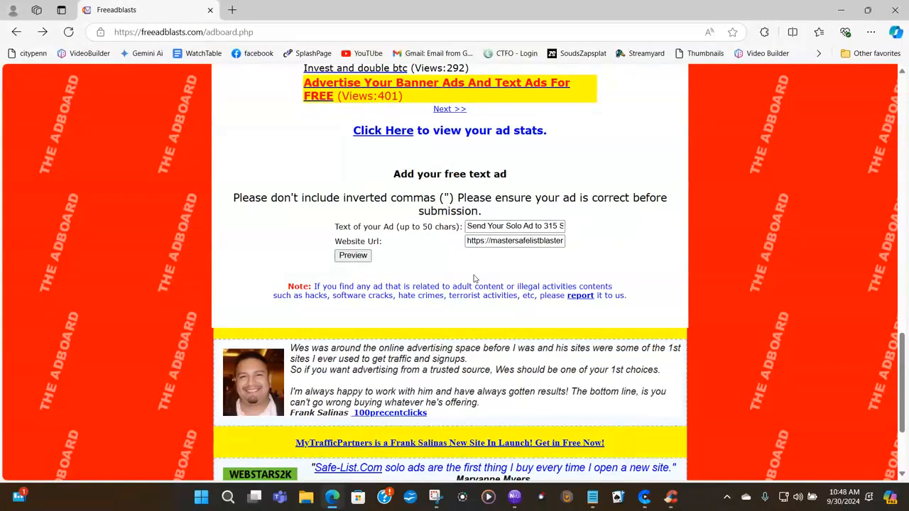
{"action": "mouse_move", "coordinate": [479, 270]}
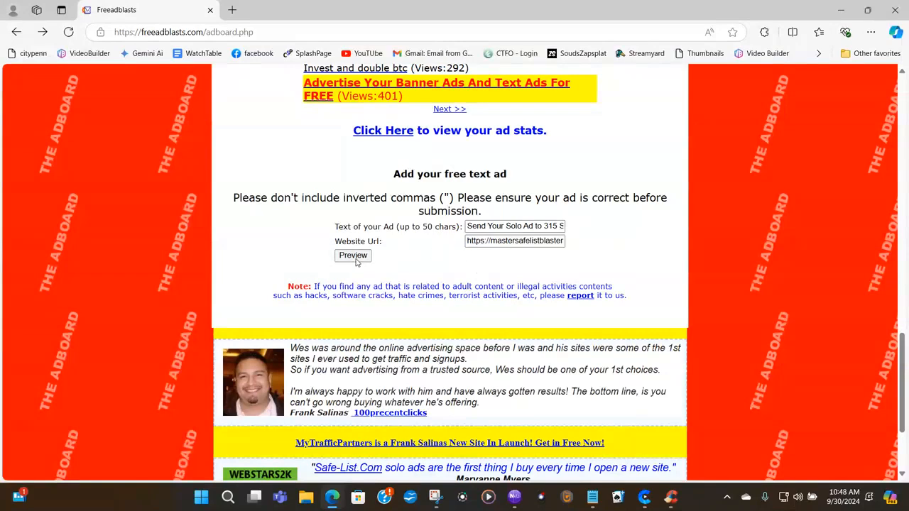
Step: Preview the revised ad, test its headline link, then close the Master Safelist Blaster tab
{"action": "left_click", "coordinate": [353, 255]}
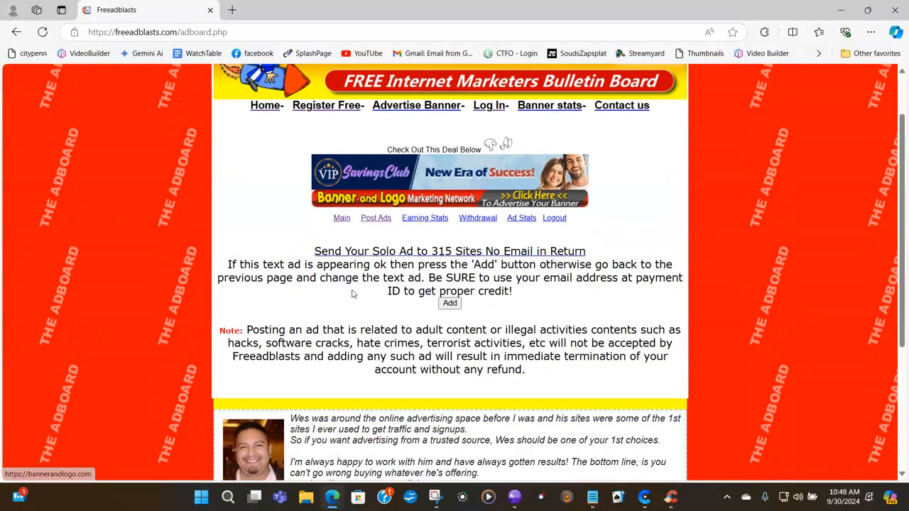
{"action": "scroll", "scroll_direction": "down", "scroll_amount": 3}
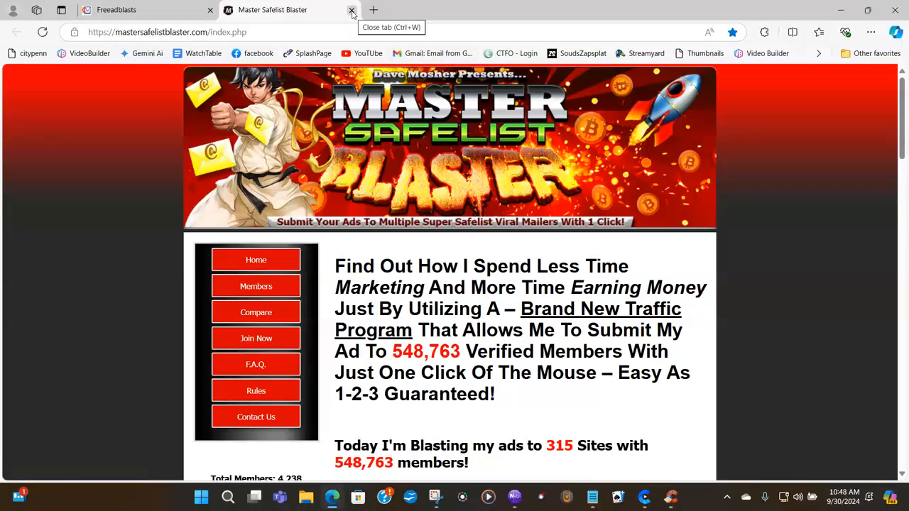
{"action": "left_click", "coordinate": [352, 10]}
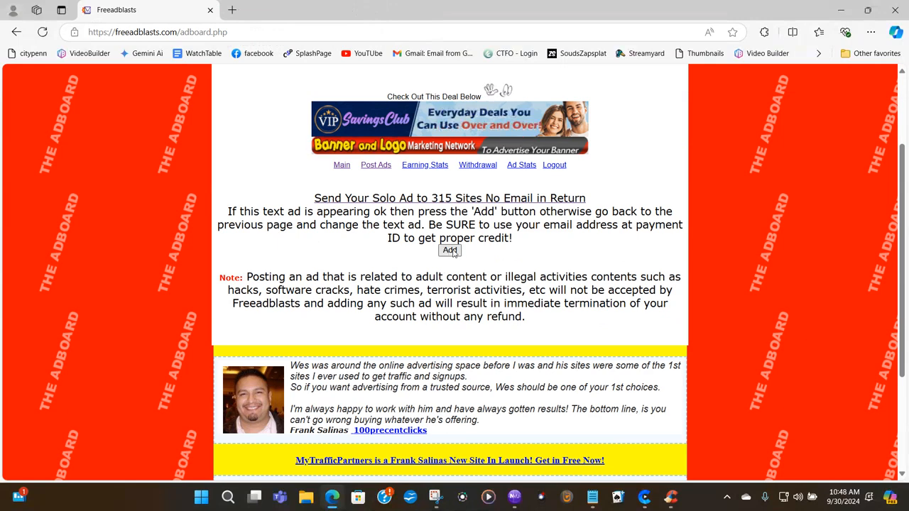
Step: Add the ad so the site confirms 'Your text ad has been successfully added'
{"action": "left_click", "coordinate": [449, 250]}
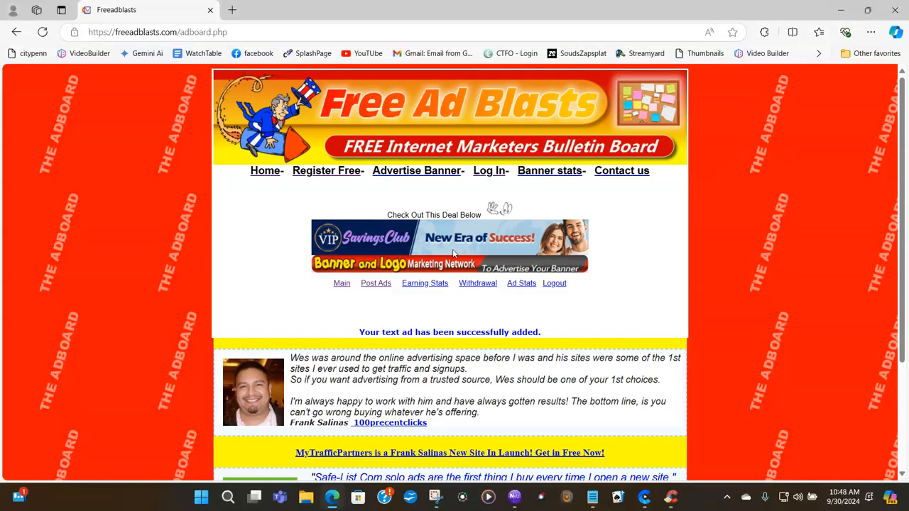
{"action": "scroll", "scroll_direction": "down", "scroll_amount": 3}
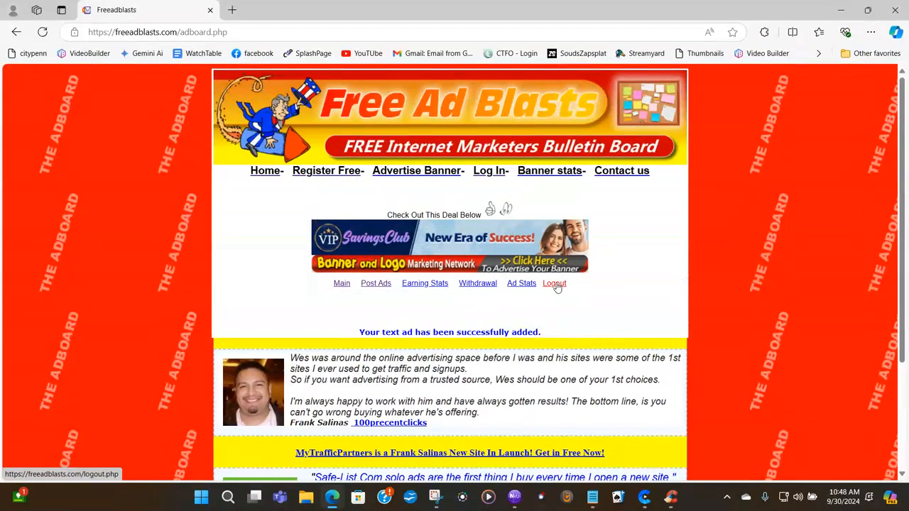
Step: Log out of the member account and return to the public homepage
{"action": "left_click", "coordinate": [555, 282]}
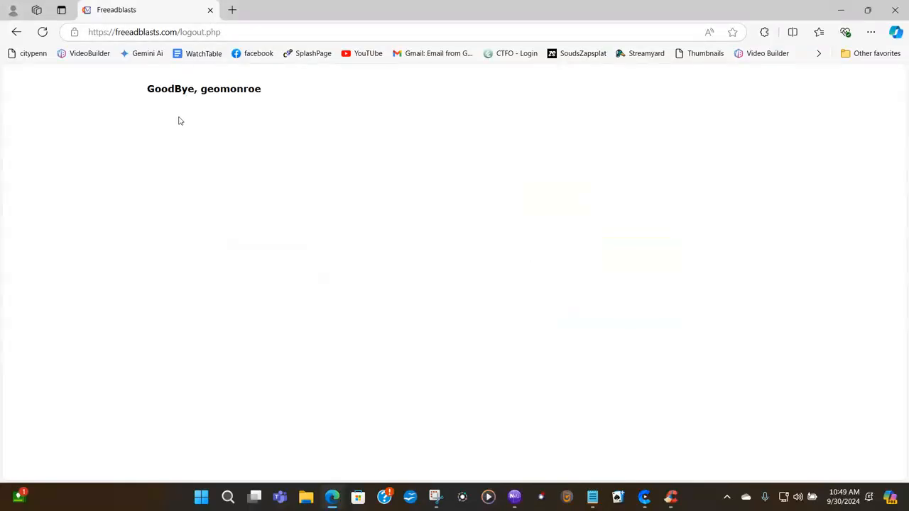
{"action": "left_click", "coordinate": [154, 32]}
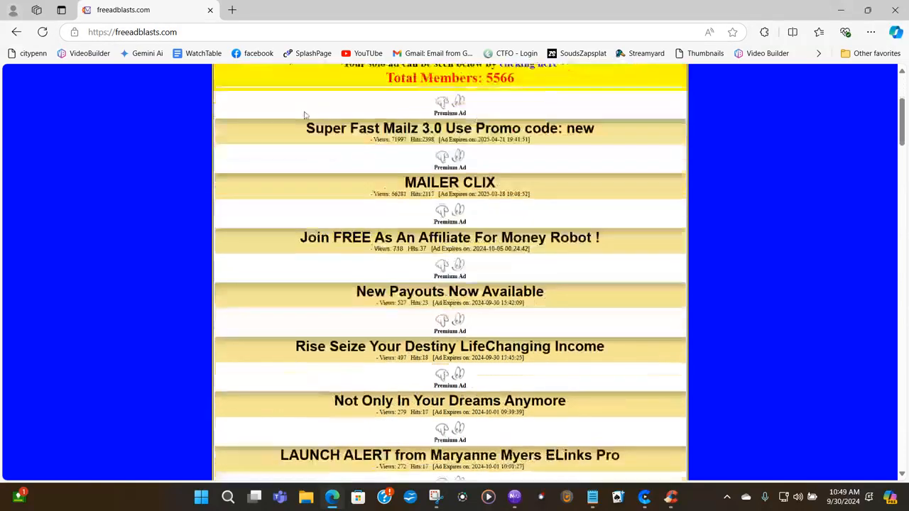
Step: Scroll the homepage down to the text ad list showing the new 'Send Your Solo Ad to 315 Sites' listing first
{"action": "scroll", "scroll_direction": "down", "scroll_amount": 3}
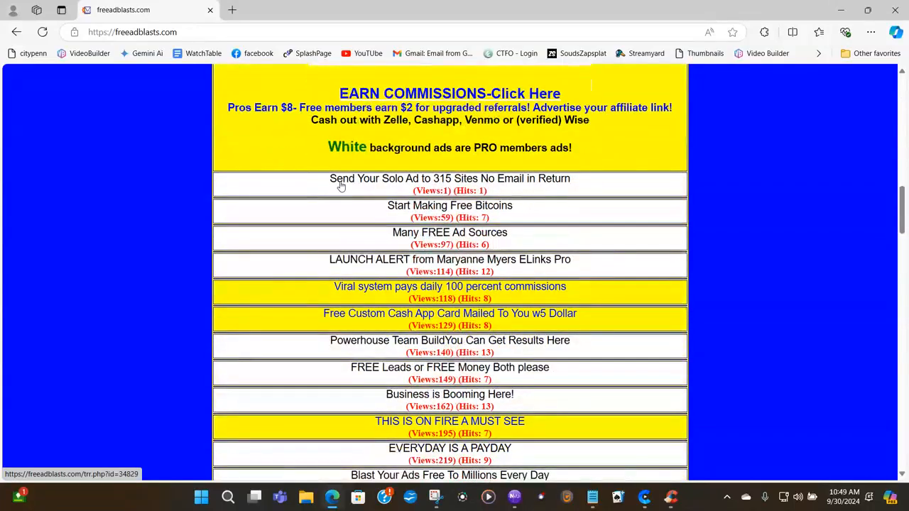
{"action": "mouse_move", "coordinate": [434, 205]}
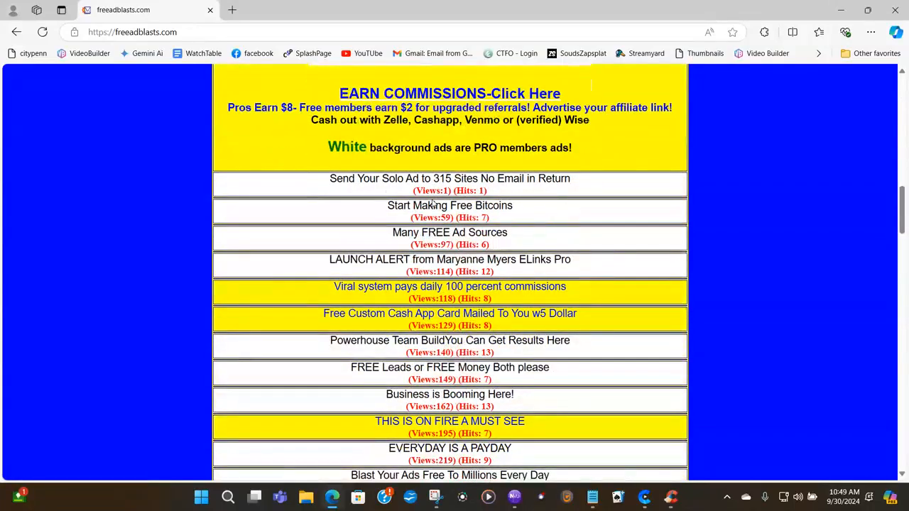
{"action": "mouse_move", "coordinate": [586, 211]}
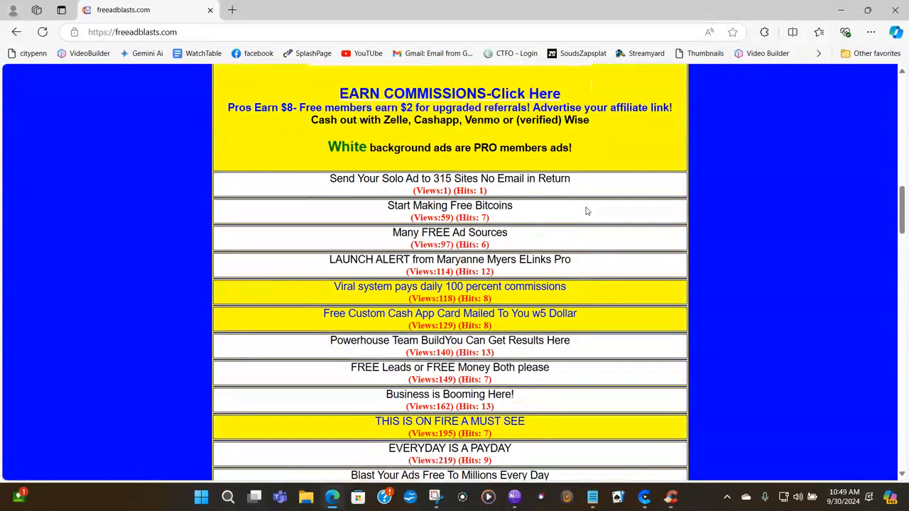
{"action": "mouse_move", "coordinate": [594, 208]}
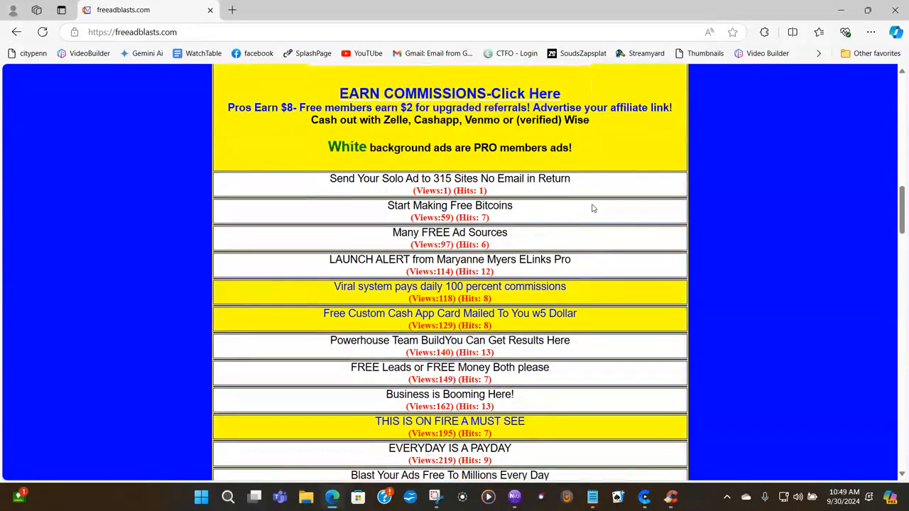
{"action": "scroll", "scroll_direction": "down", "scroll_amount": 3}
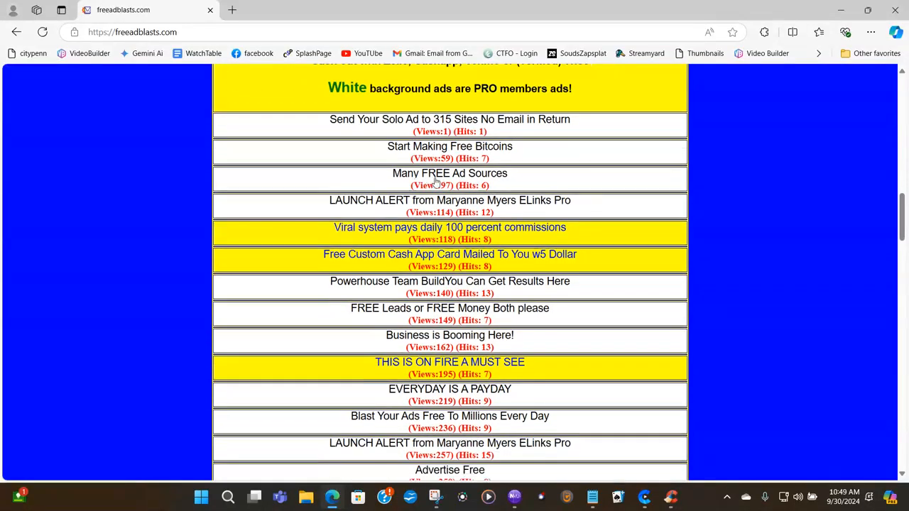
{"action": "mouse_move", "coordinate": [286, 233]}
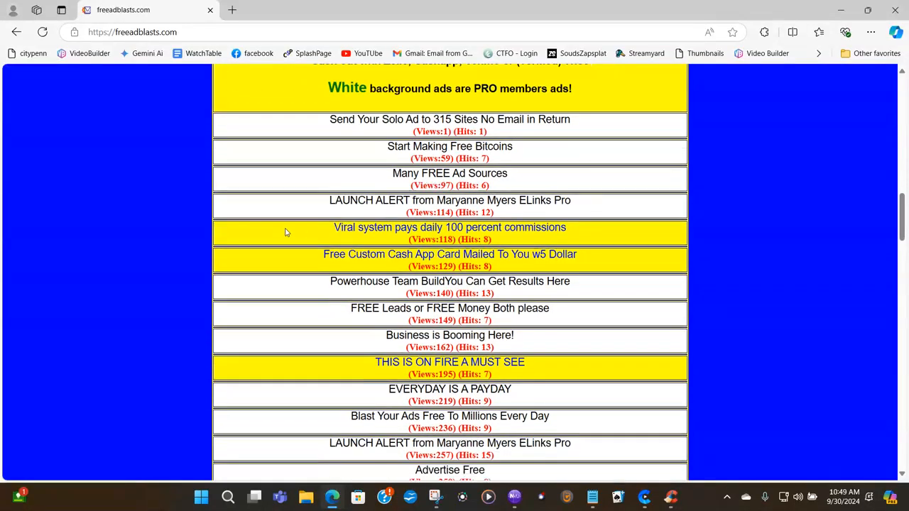
{"action": "mouse_move", "coordinate": [290, 226]}
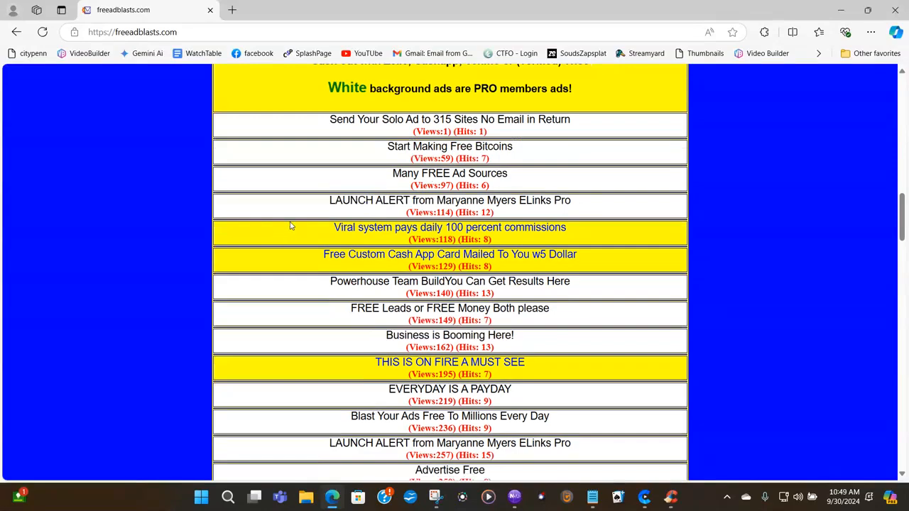